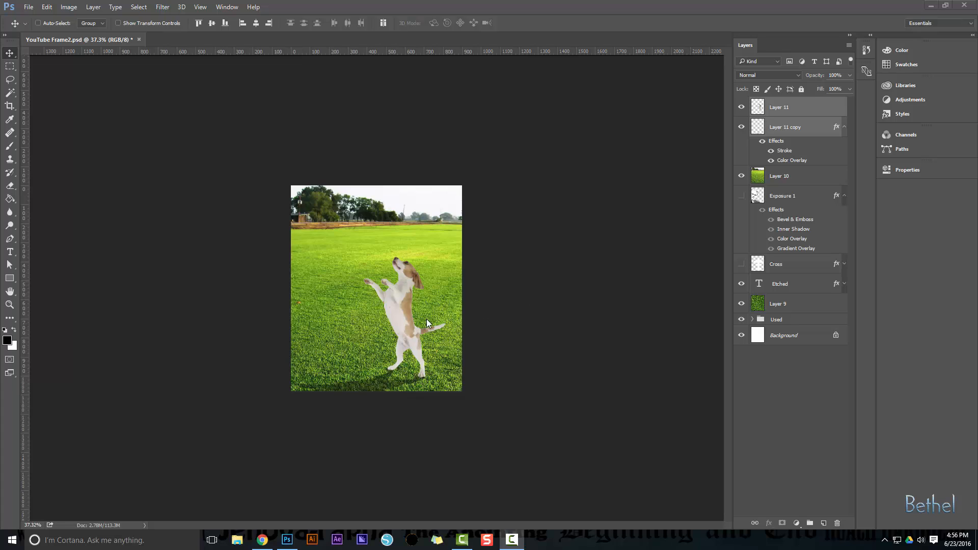
{"action": "mouse_move", "coordinate": [343, 403]}
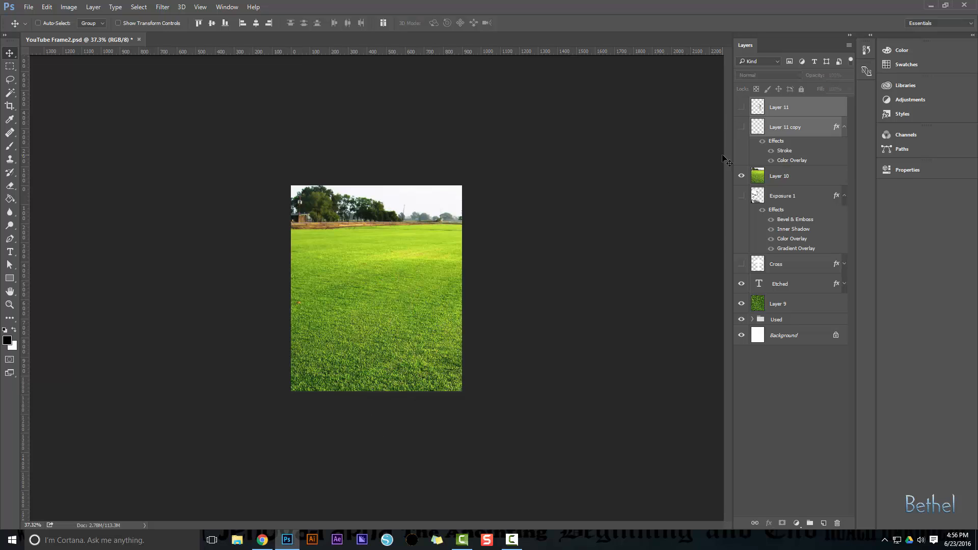
Toggle the earlier dog cut-out layers so the old dog is hidden.
{"action": "left_click", "coordinate": [741, 107]}
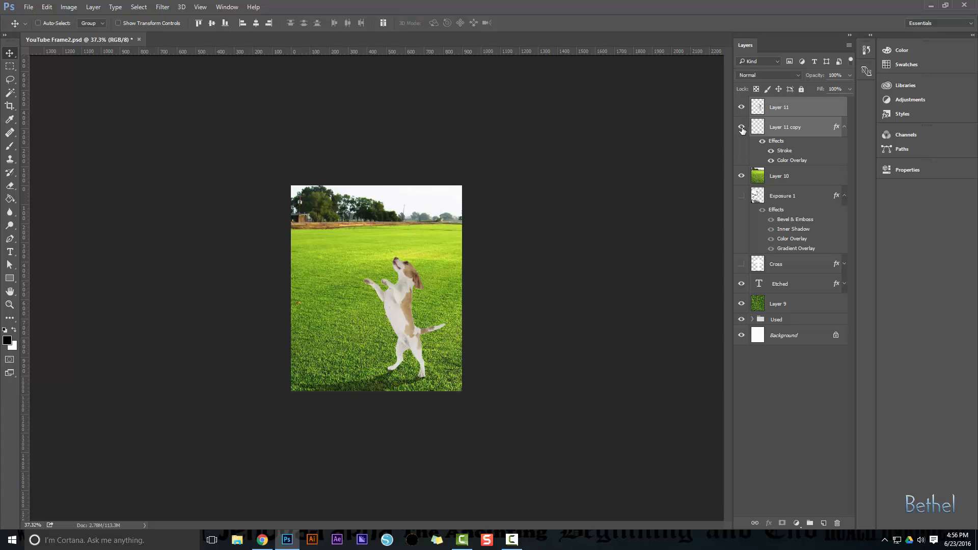
{"action": "left_click", "coordinate": [741, 126]}
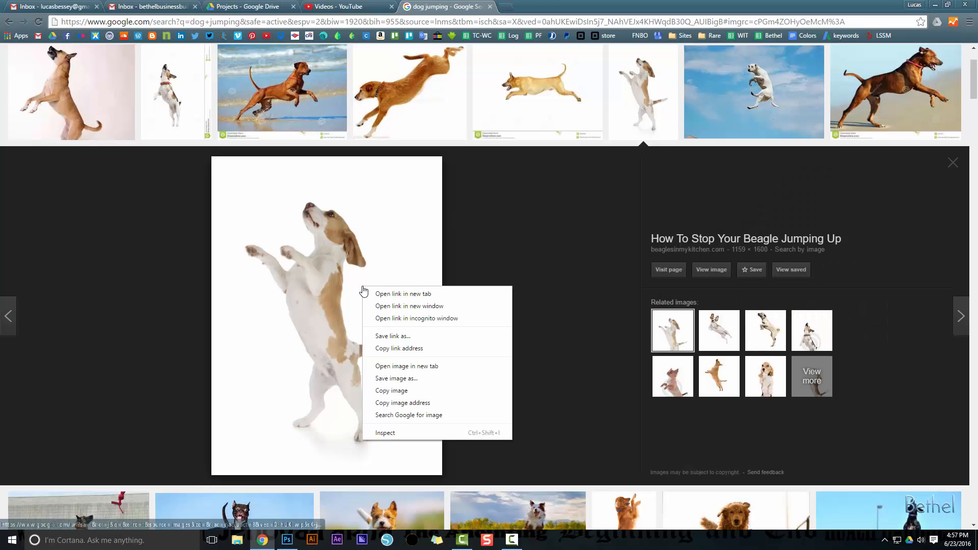
Copy the standing beagle photo from the Google Images results.
{"action": "left_click", "coordinate": [286, 539]}
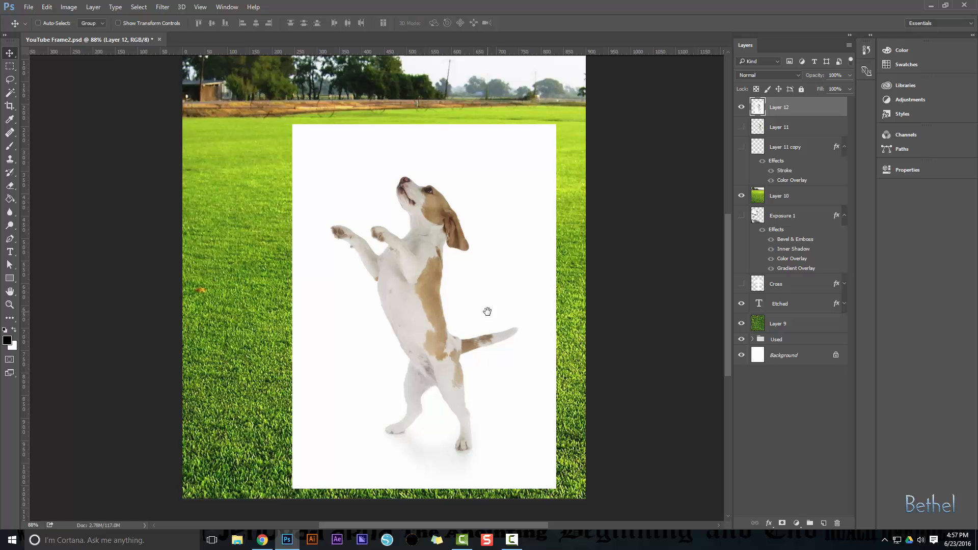
{"action": "mouse_move", "coordinate": [356, 308]}
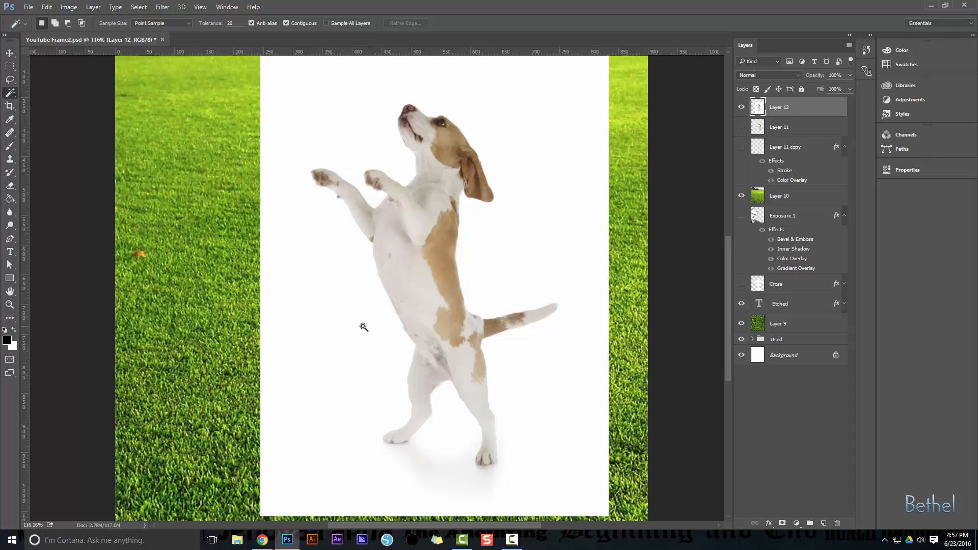
{"action": "mouse_move", "coordinate": [234, 30]}
{"action": "type", "text": "10"}
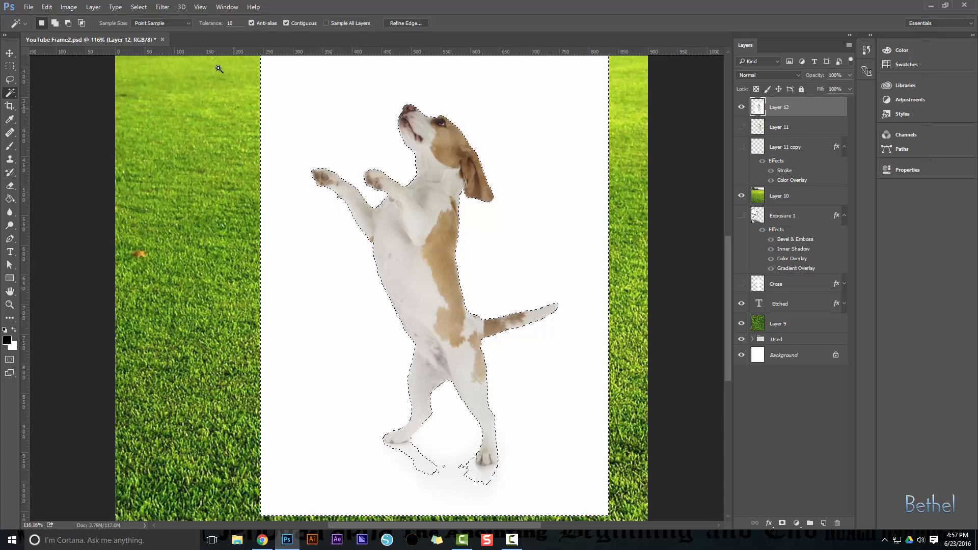
Set Magic Wand tolerance to 30 and select the white backdrop around the beagle.
{"action": "left_click", "coordinate": [232, 23]}
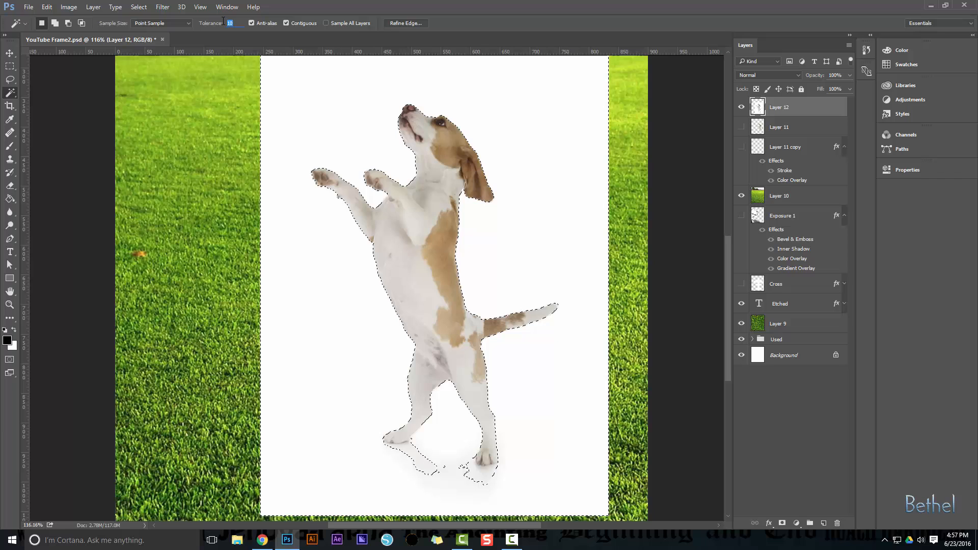
{"action": "type", "text": "30"}
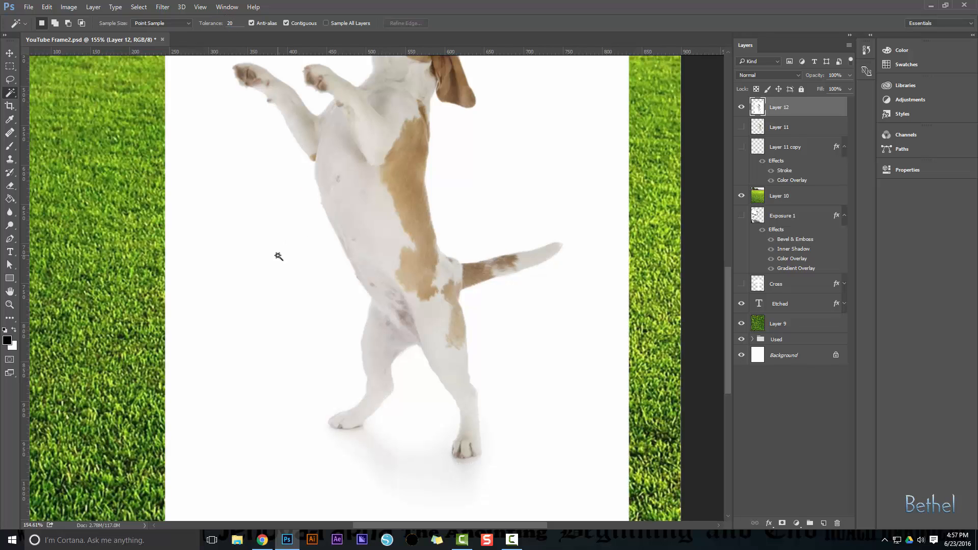
{"action": "left_click", "coordinate": [278, 256]}
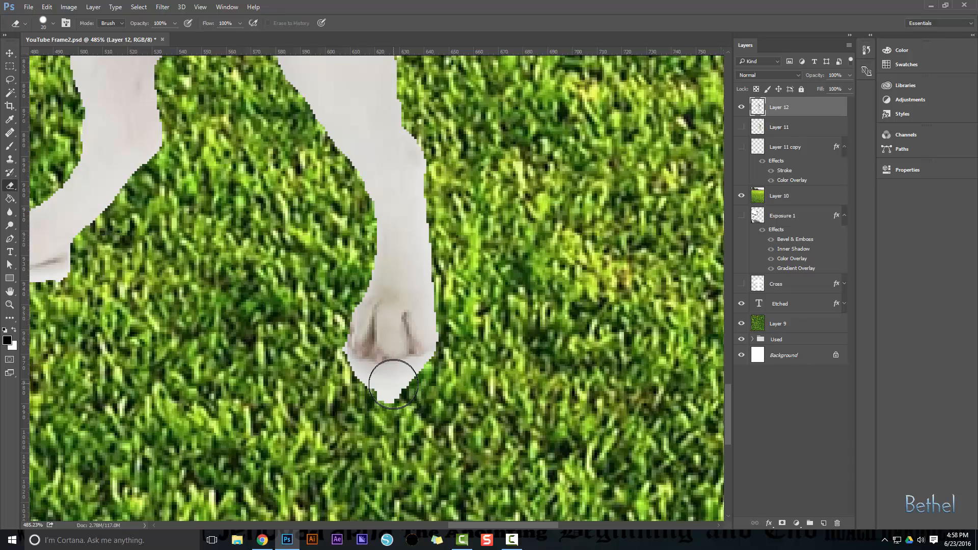
Erase the white fringe under the front paw and around the other paw.
{"action": "left_click_drag", "start_coordinate": [393, 383], "coordinate": [427, 384]}
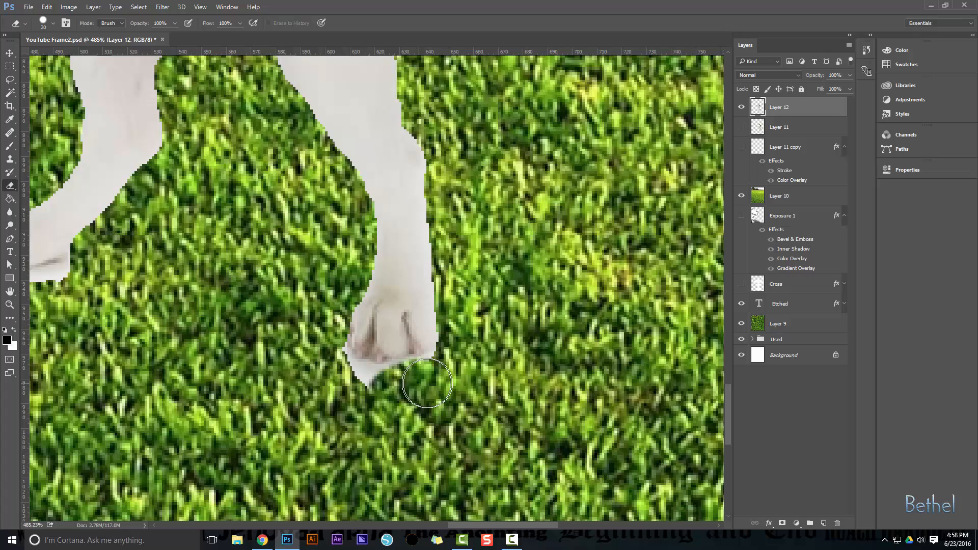
{"action": "left_click_drag", "start_coordinate": [427, 381], "coordinate": [385, 389]}
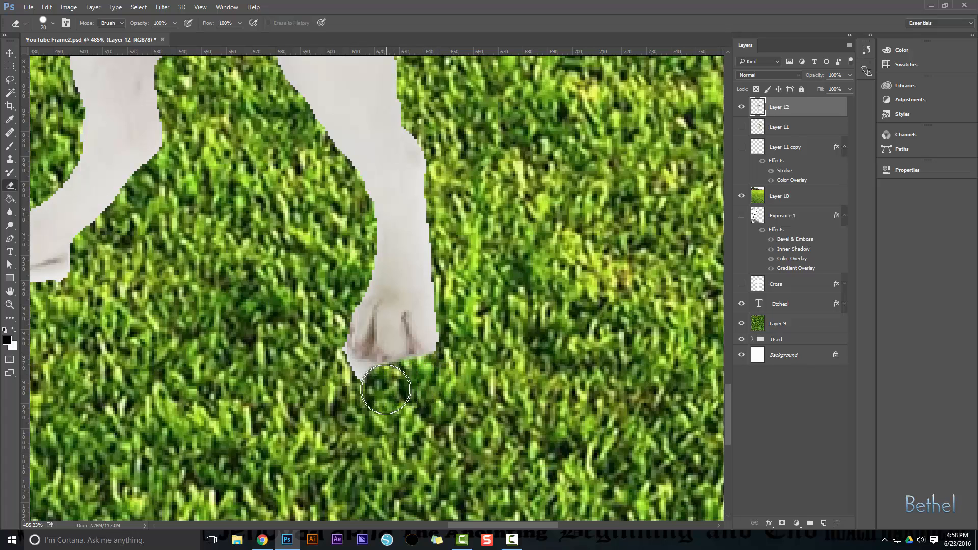
{"action": "left_click_drag", "start_coordinate": [385, 391], "coordinate": [323, 364]}
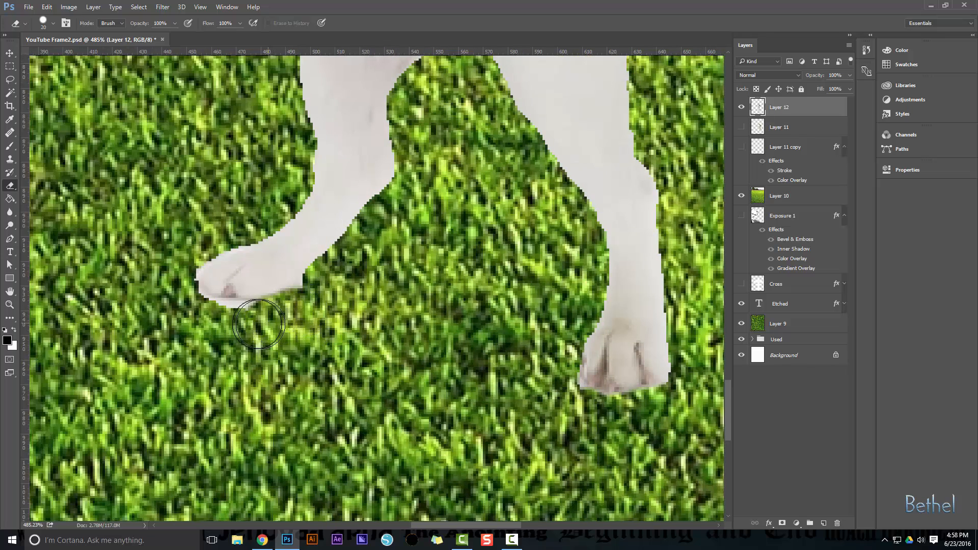
{"action": "left_click_drag", "start_coordinate": [258, 323], "coordinate": [171, 278]}
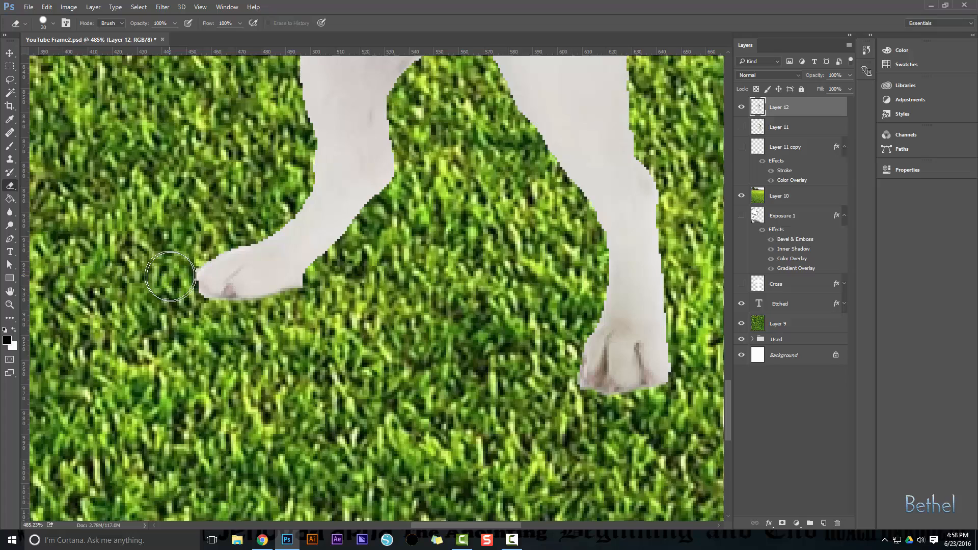
{"action": "mouse_move", "coordinate": [327, 346]}
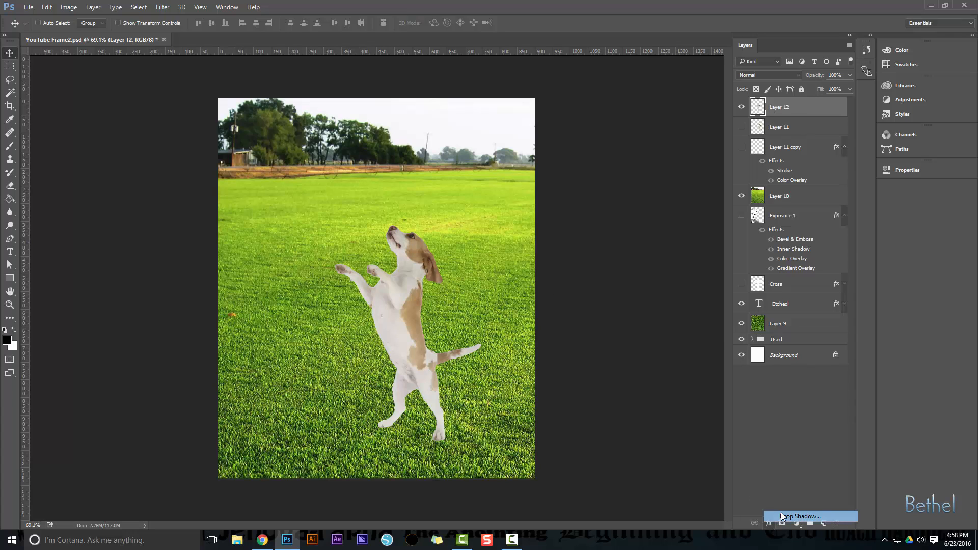
{"action": "left_click", "coordinate": [800, 516]}
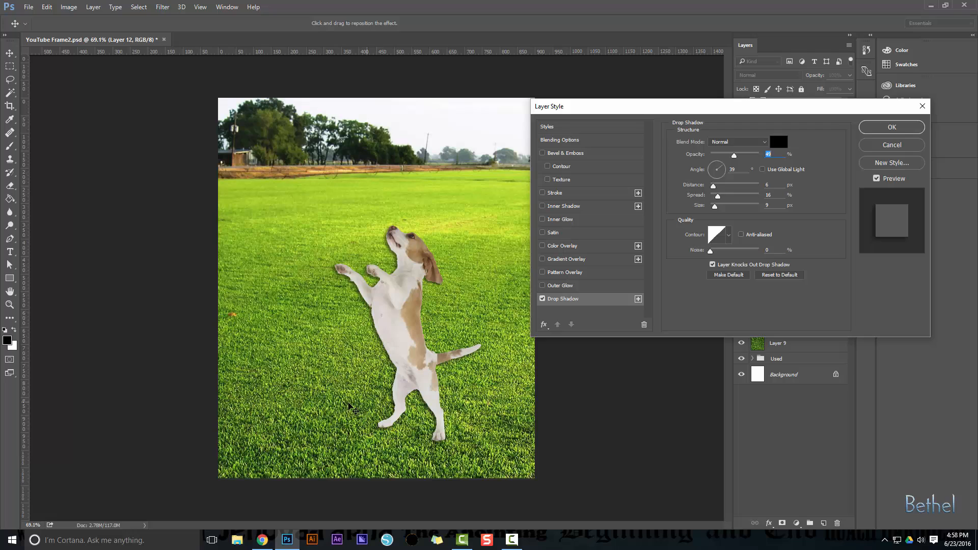
{"action": "mouse_move", "coordinate": [405, 255]}
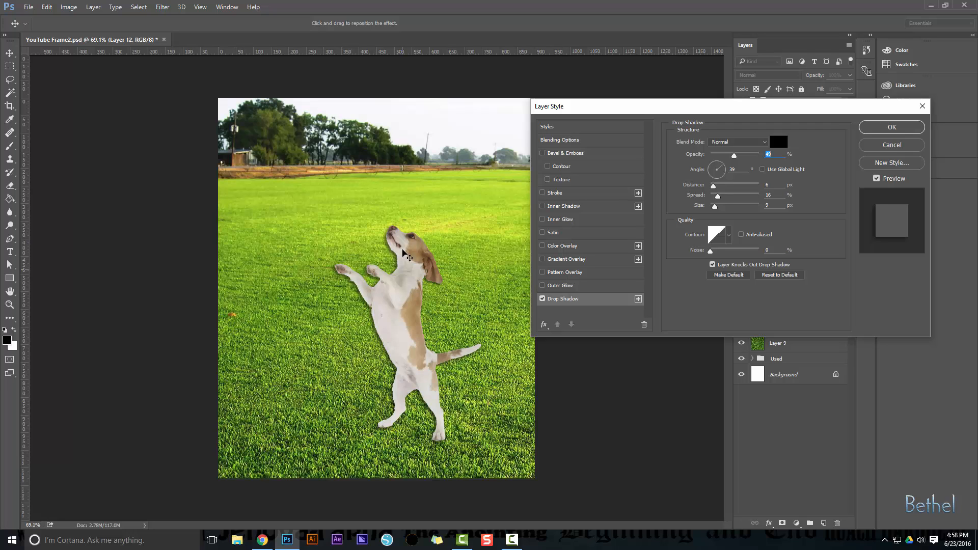
{"action": "mouse_move", "coordinate": [347, 386]}
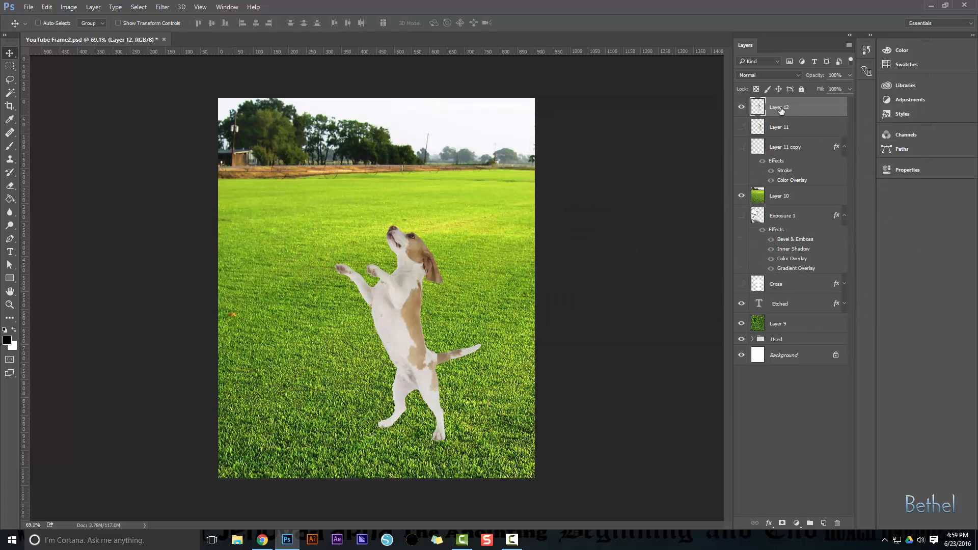
{"action": "right_click", "coordinate": [779, 107]}
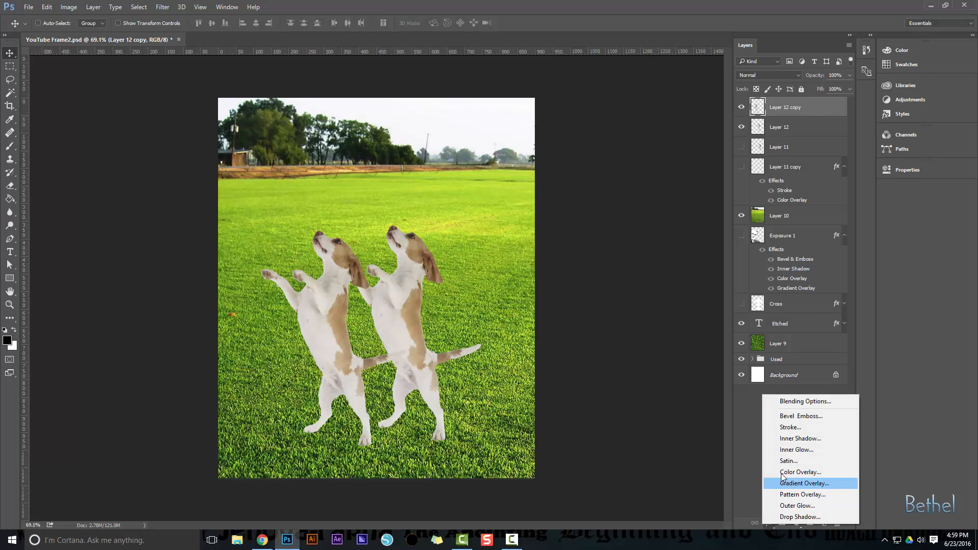
Fill the duplicated beagle with a black Color Overlay and reopen its layer style.
{"action": "left_click", "coordinate": [800, 471]}
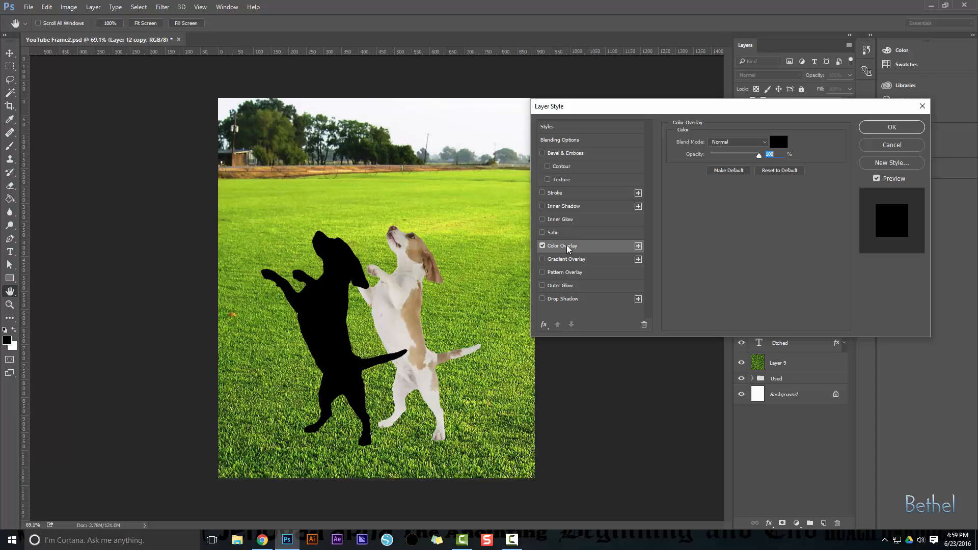
{"action": "left_click", "coordinate": [891, 128]}
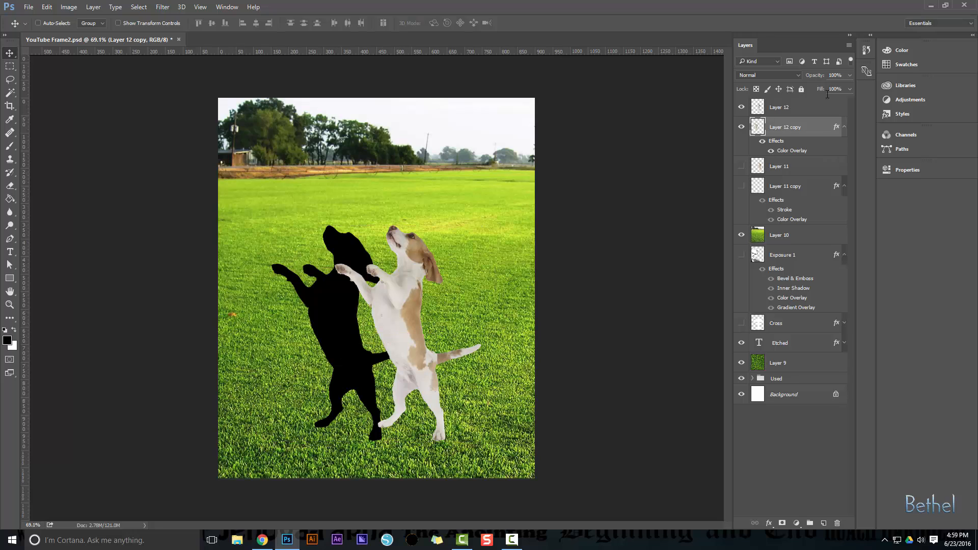
{"action": "mouse_move", "coordinate": [853, 77]}
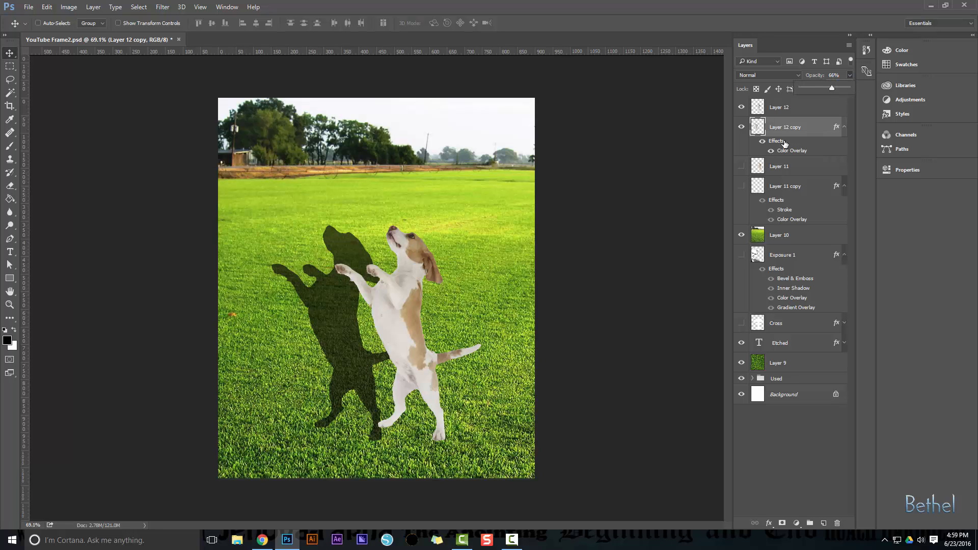
{"action": "double_click", "coordinate": [791, 150]}
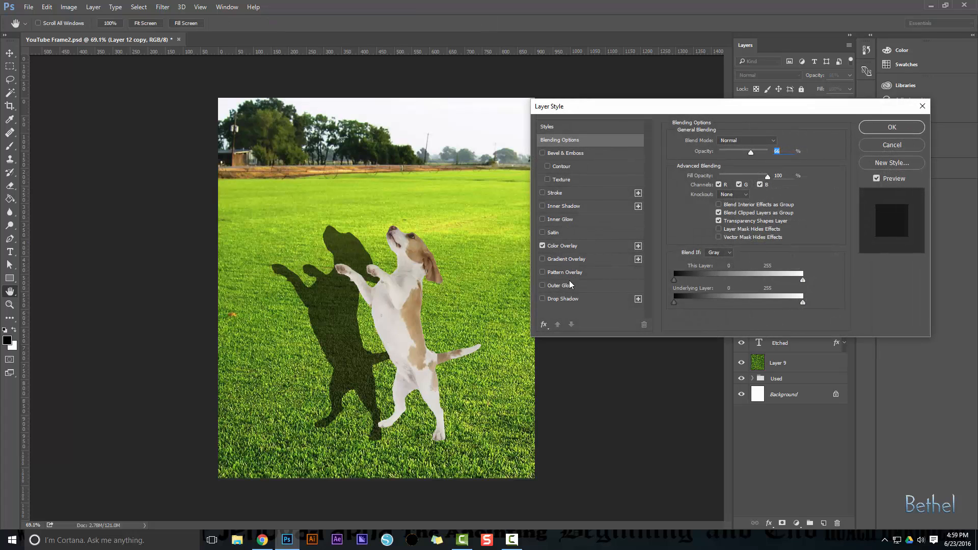
Replace the outer glow with a 2 px stroke on the shadow layer.
{"action": "left_click", "coordinate": [555, 285]}
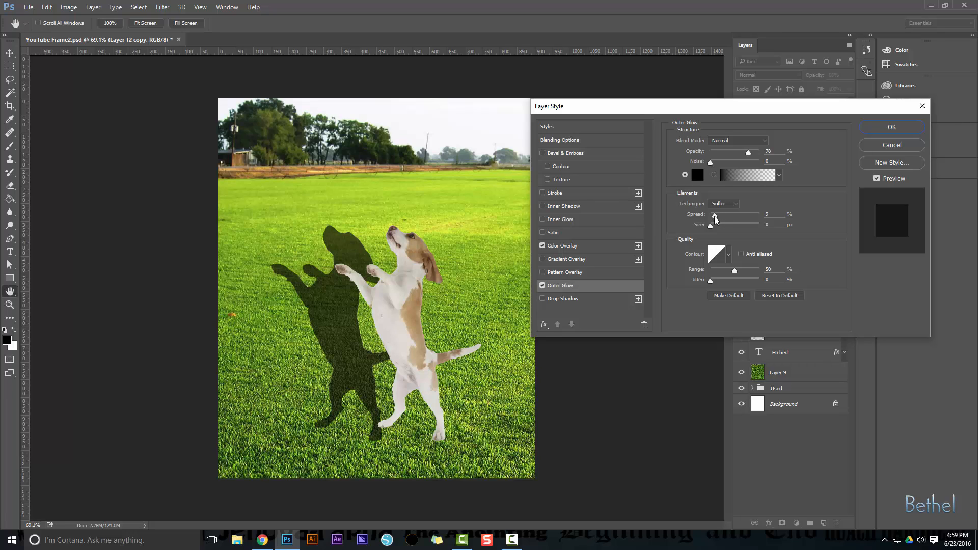
{"action": "left_click", "coordinate": [542, 286]}
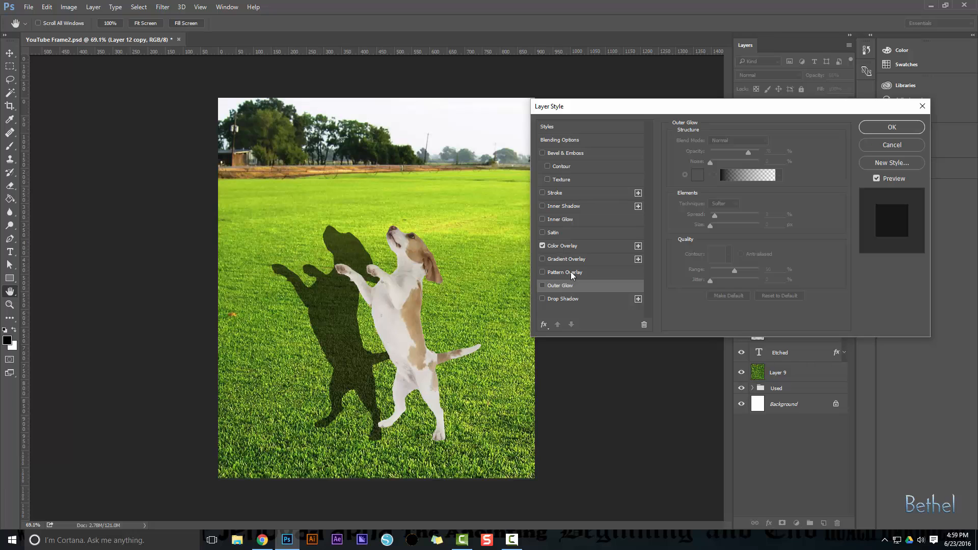
{"action": "left_click", "coordinate": [555, 193]}
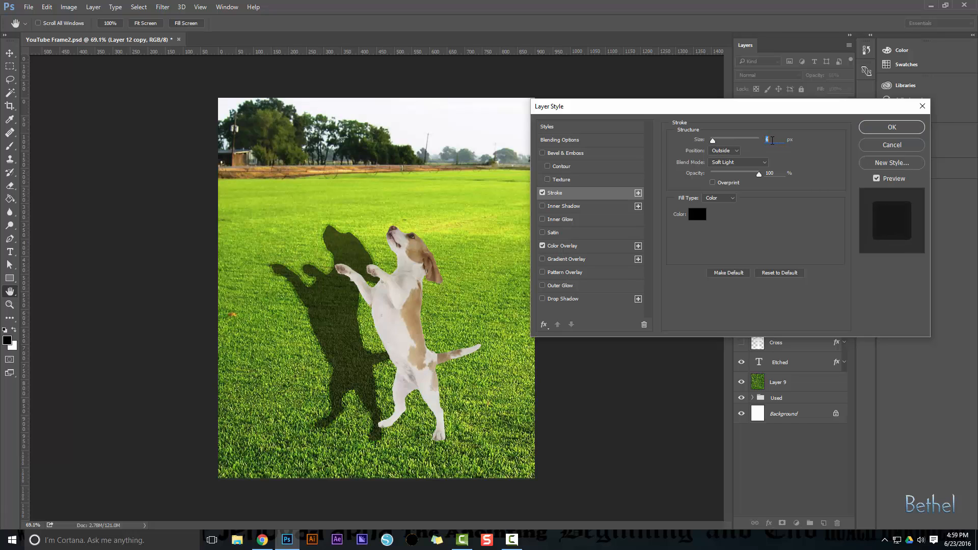
{"action": "type", "text": "2"}
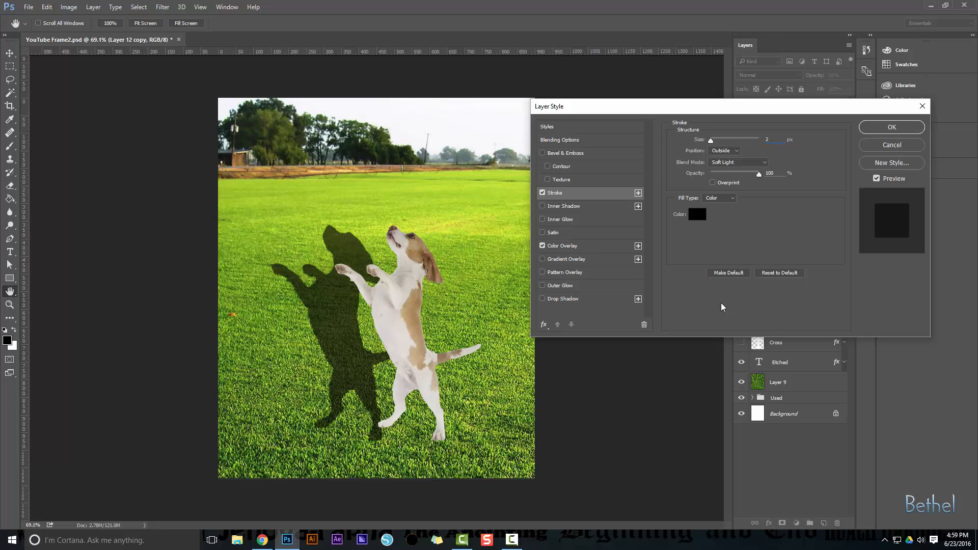
{"action": "mouse_move", "coordinate": [727, 225]}
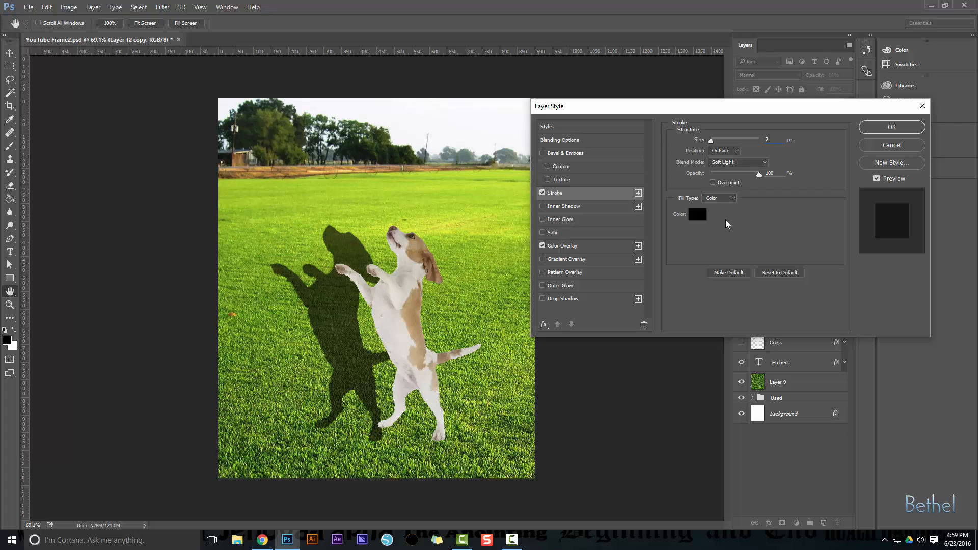
{"action": "mouse_move", "coordinate": [331, 327]}
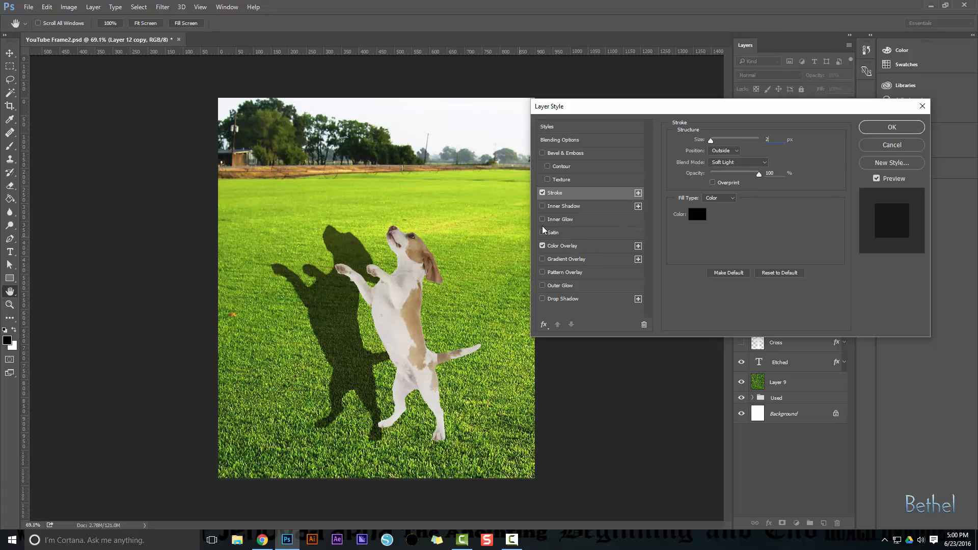
Add an inner glow instead of an inner shadow and apply the style.
{"action": "left_click", "coordinate": [562, 205]}
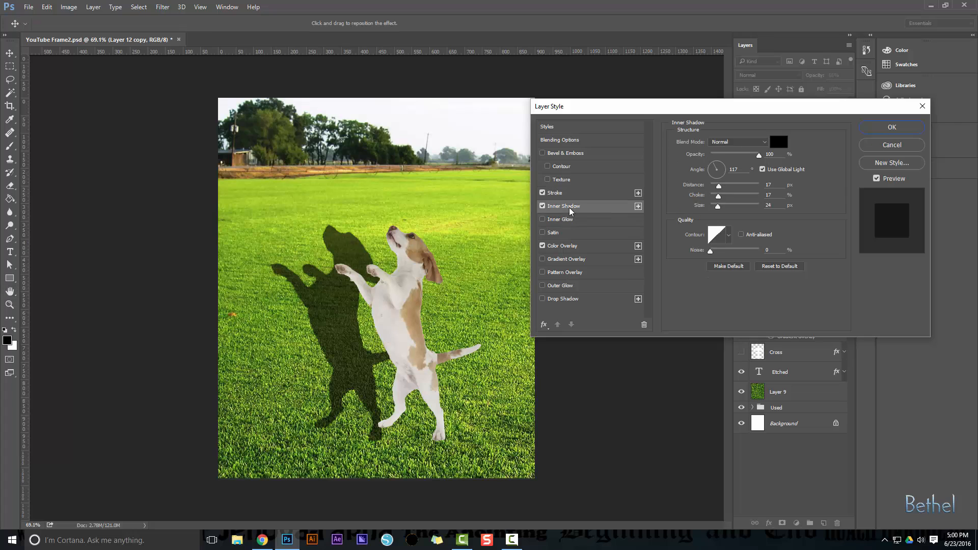
{"action": "left_click", "coordinate": [542, 205]}
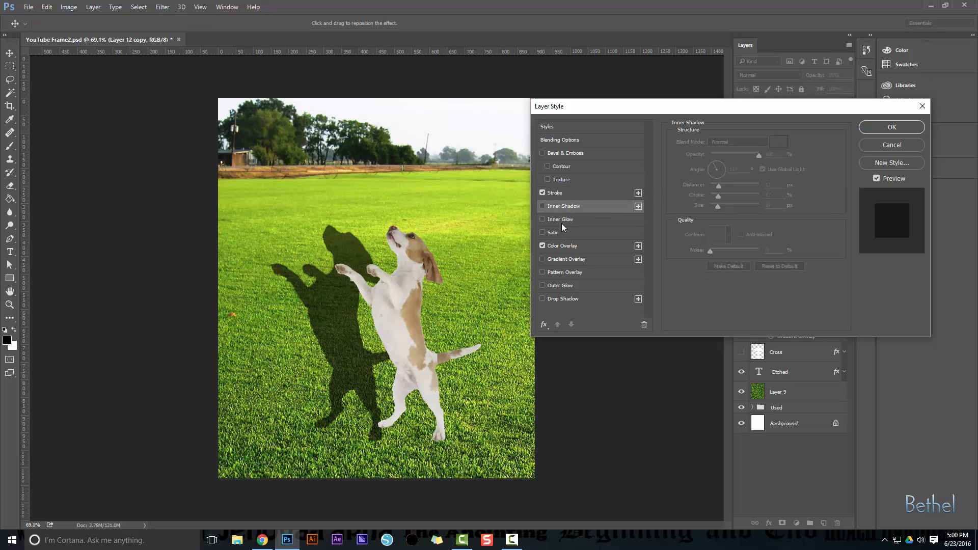
{"action": "left_click", "coordinate": [542, 219]}
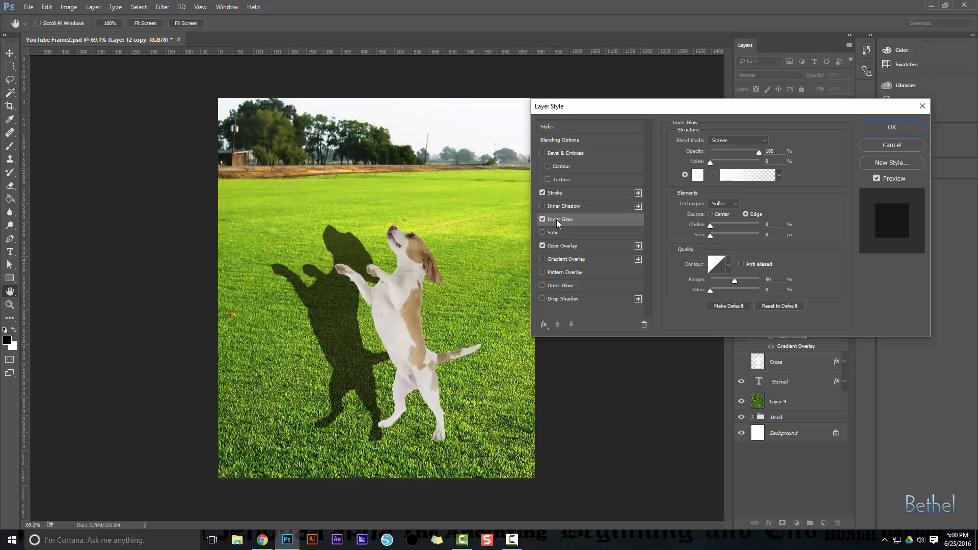
{"action": "mouse_move", "coordinate": [563, 235]}
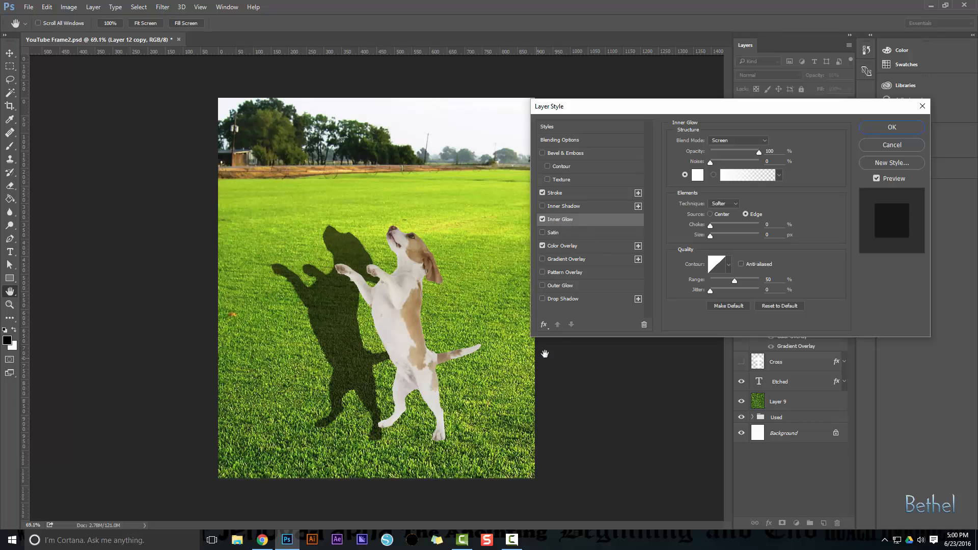
{"action": "left_click", "coordinate": [891, 127]}
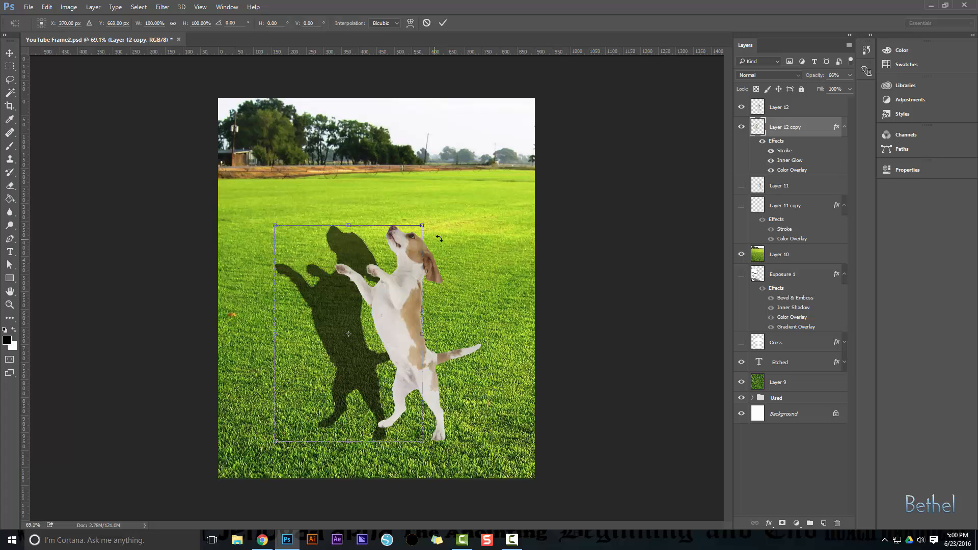
Rotate the shadow down, flip it horizontally, and skew it flat along the grass.
{"action": "left_click_drag", "start_coordinate": [436, 238], "coordinate": [385, 218]}
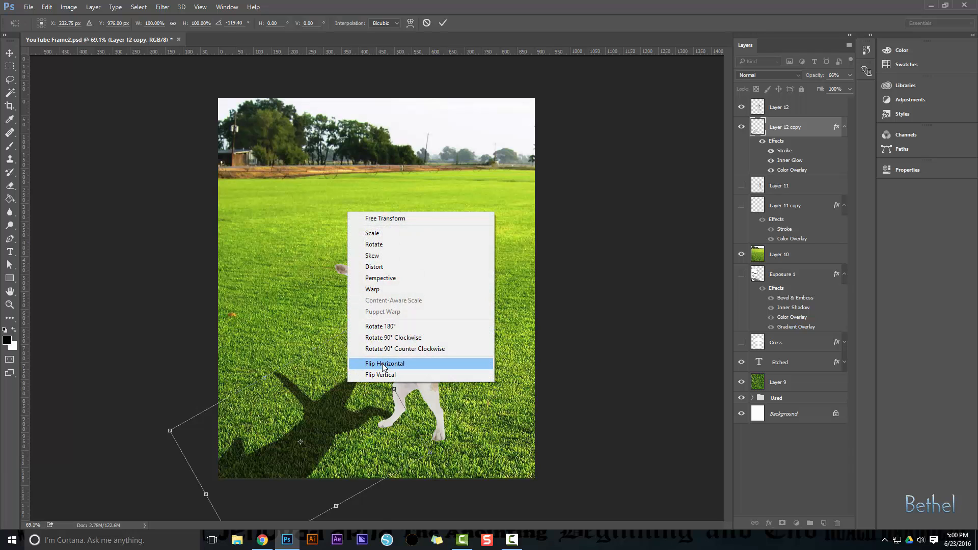
{"action": "left_click", "coordinate": [384, 363]}
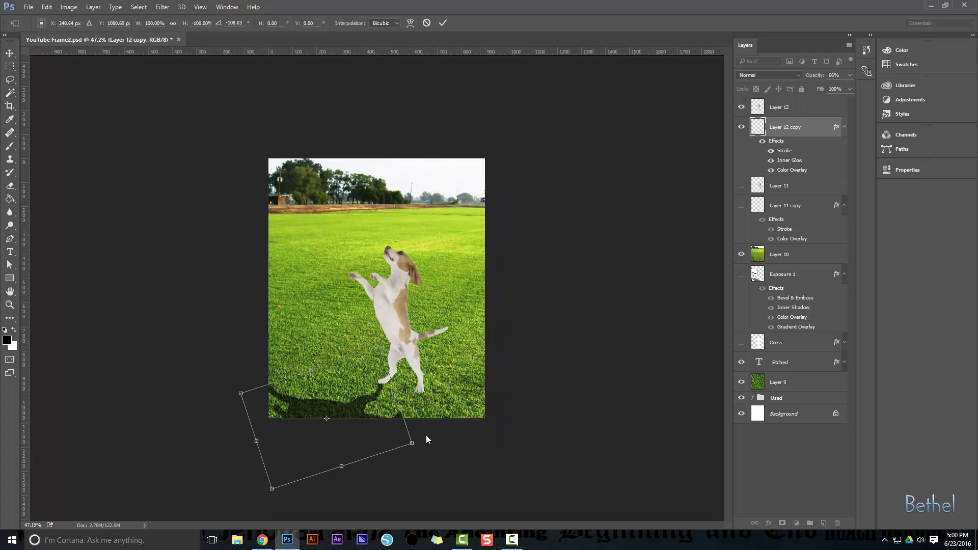
{"action": "mouse_move", "coordinate": [412, 448]}
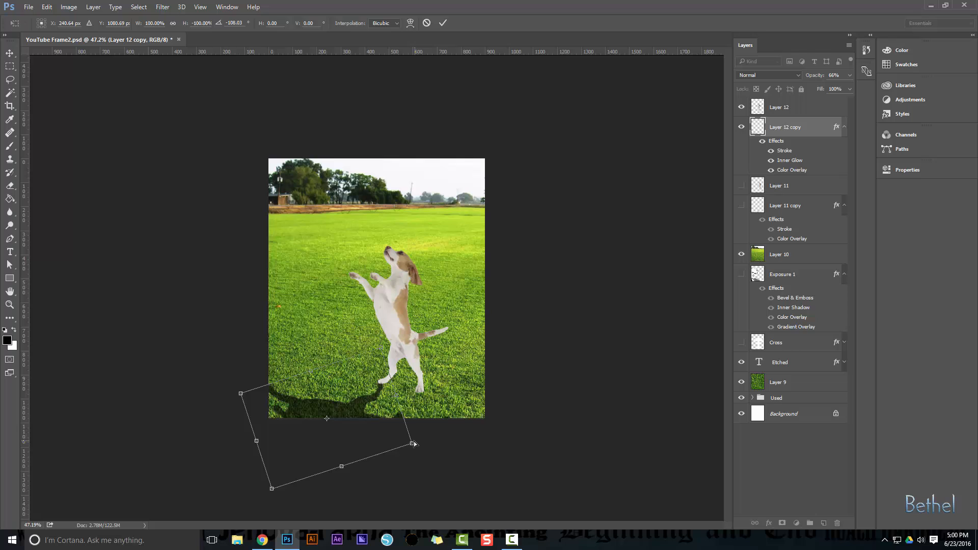
{"action": "left_click_drag", "start_coordinate": [414, 444], "coordinate": [439, 419]}
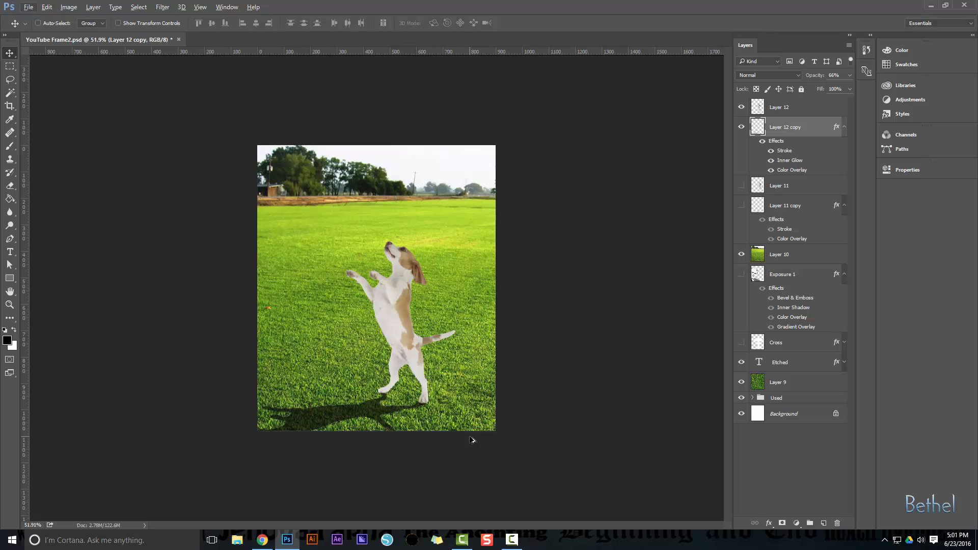
{"action": "mouse_move", "coordinate": [791, 153]}
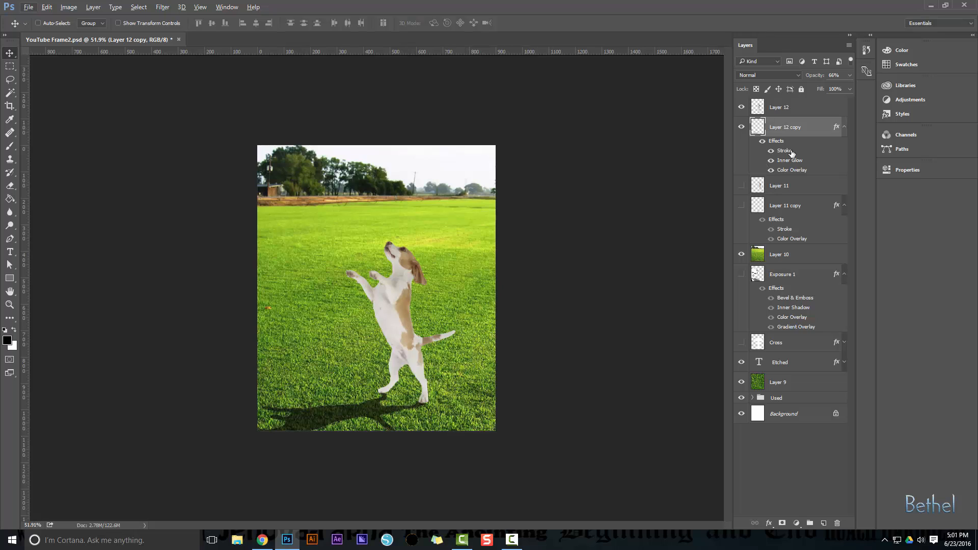
{"action": "mouse_move", "coordinate": [773, 163]}
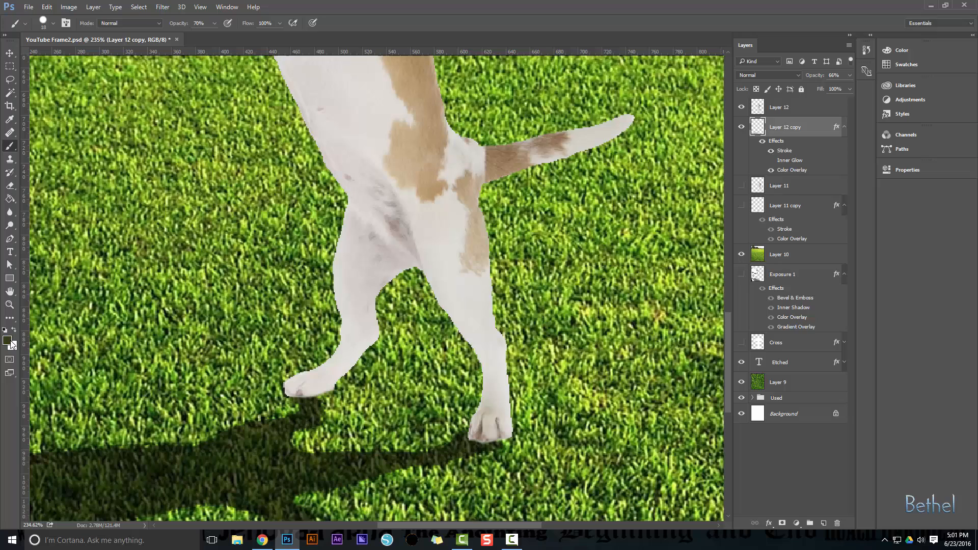
Set the foreground painting colour to black.
{"action": "left_click", "coordinate": [8, 340]}
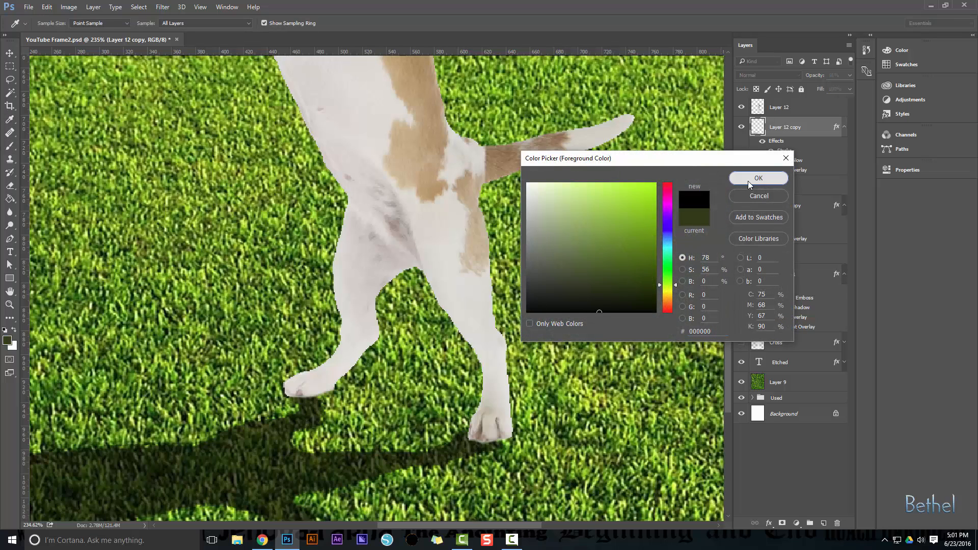
{"action": "left_click", "coordinate": [758, 178]}
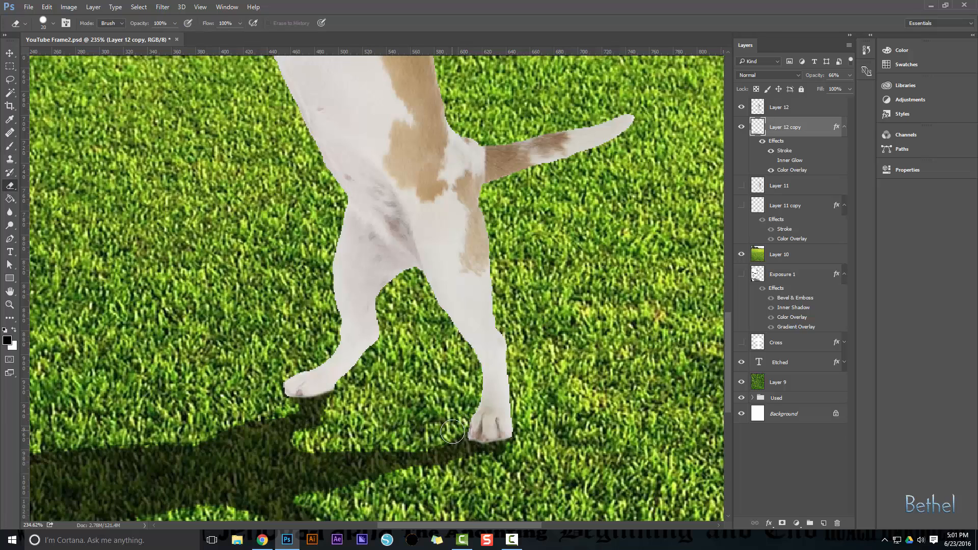
{"action": "mouse_move", "coordinate": [499, 468]}
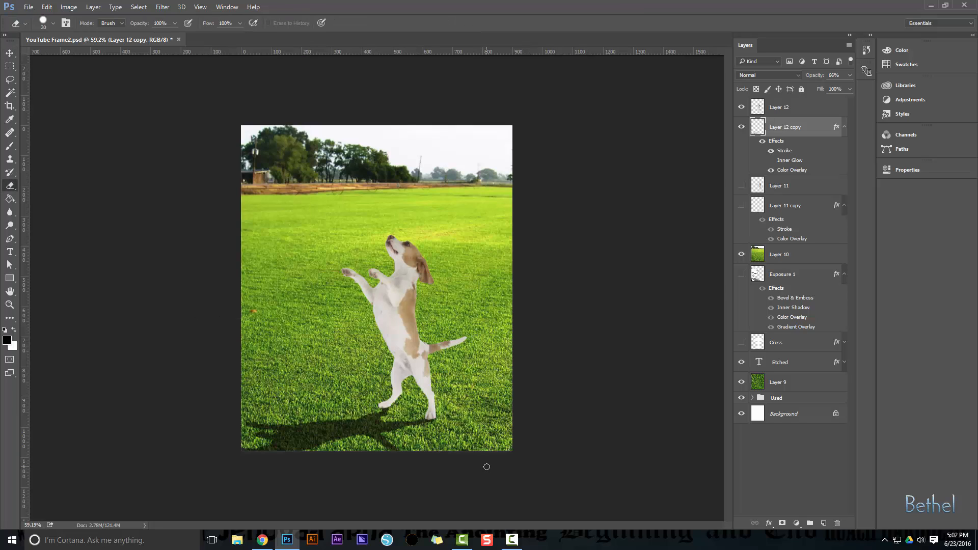
{"action": "left_click", "coordinate": [10, 53]}
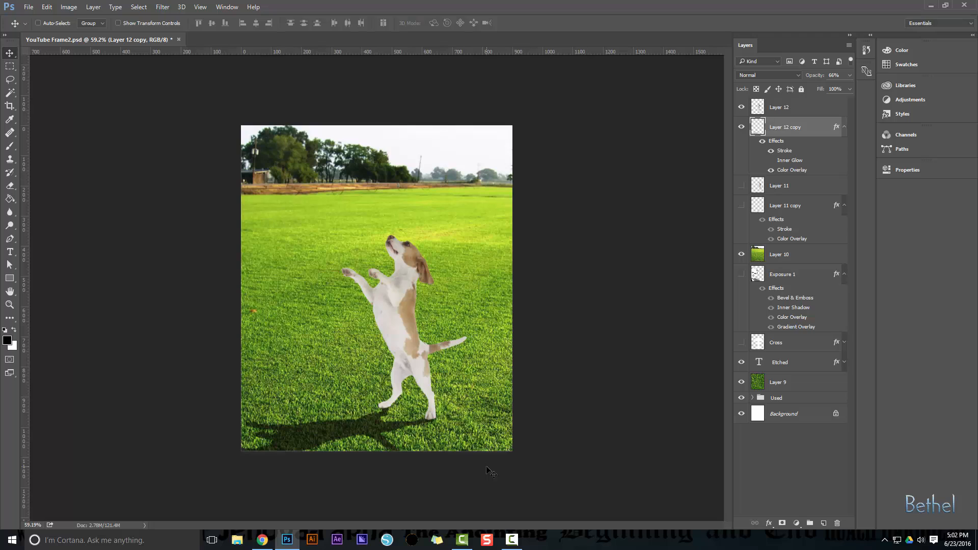
{"action": "mouse_move", "coordinate": [527, 361]}
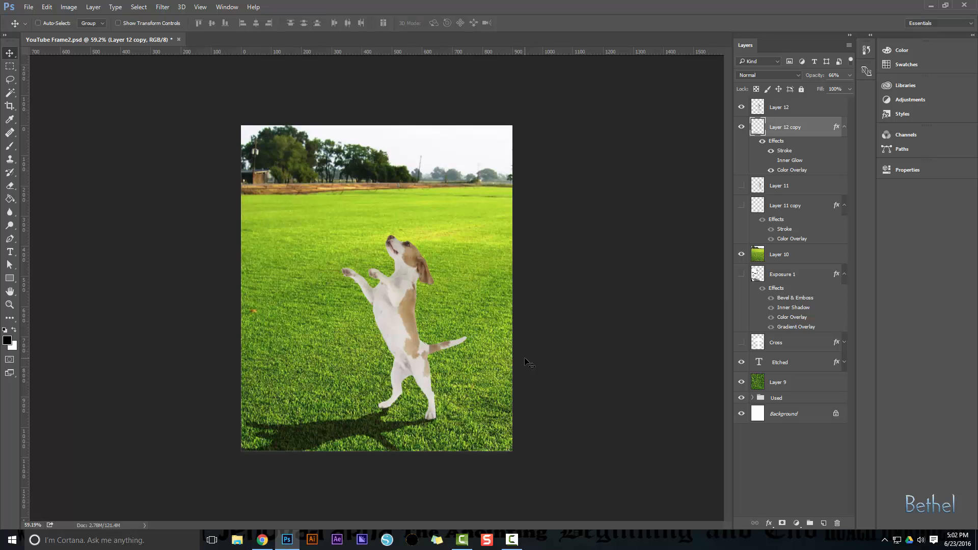
{"action": "mouse_move", "coordinate": [414, 408]}
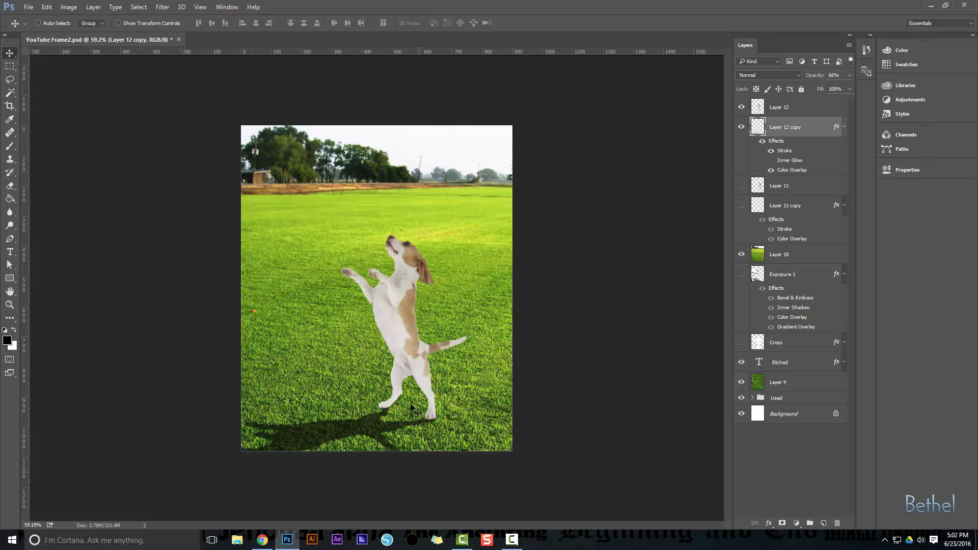